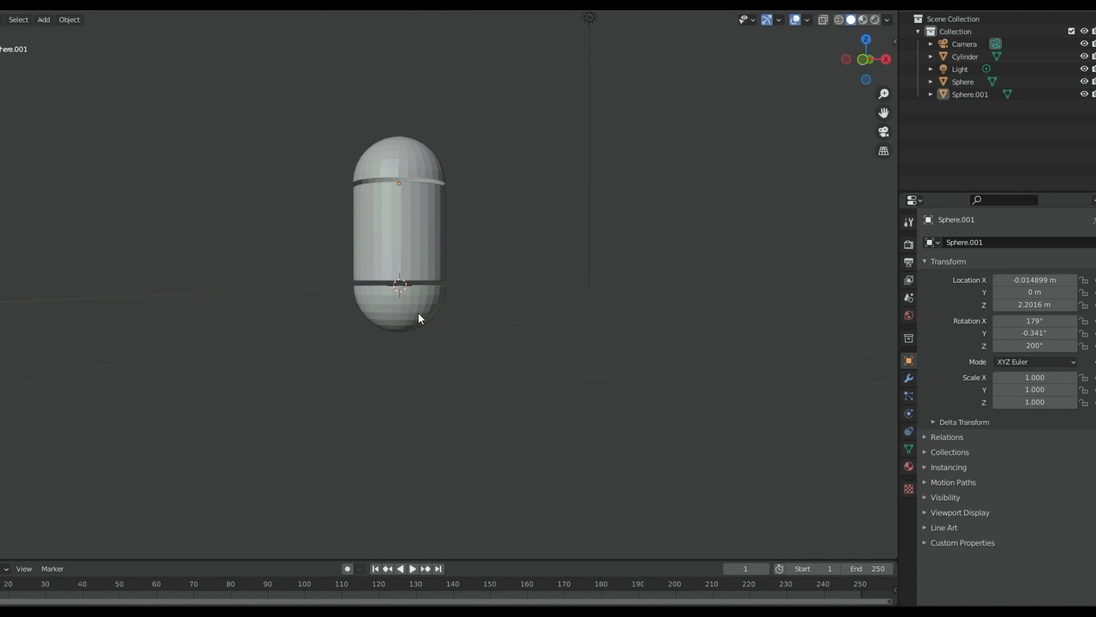
{"action": "mouse_move", "coordinate": [584, 170]}
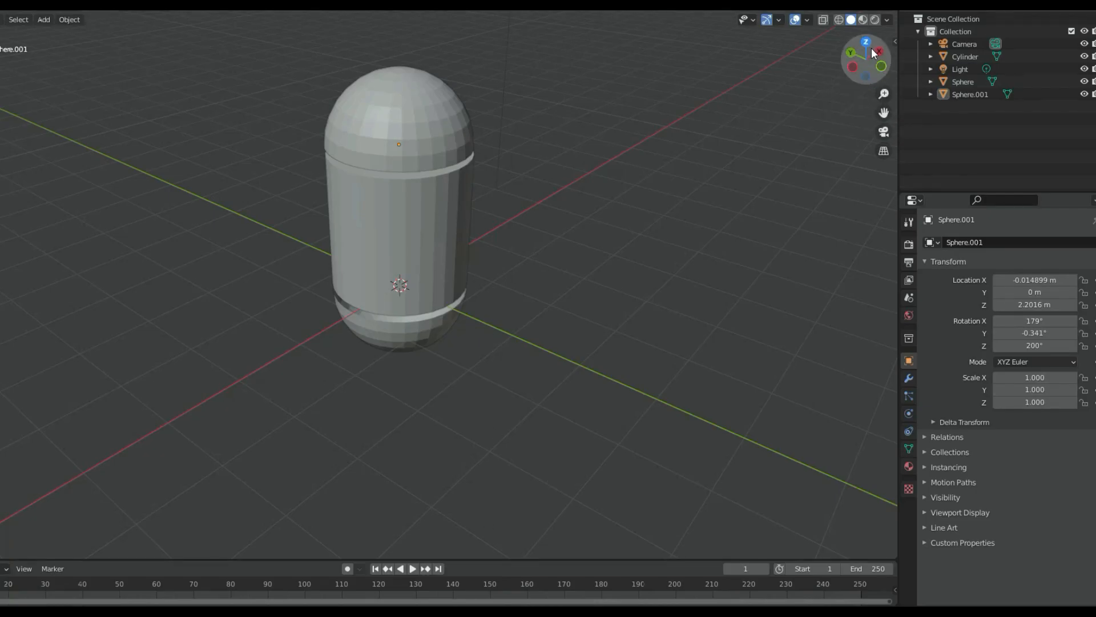
Snap the viewport to front view of the capsule via the navigation gizmo's front axis.
{"action": "left_click", "coordinate": [867, 40]}
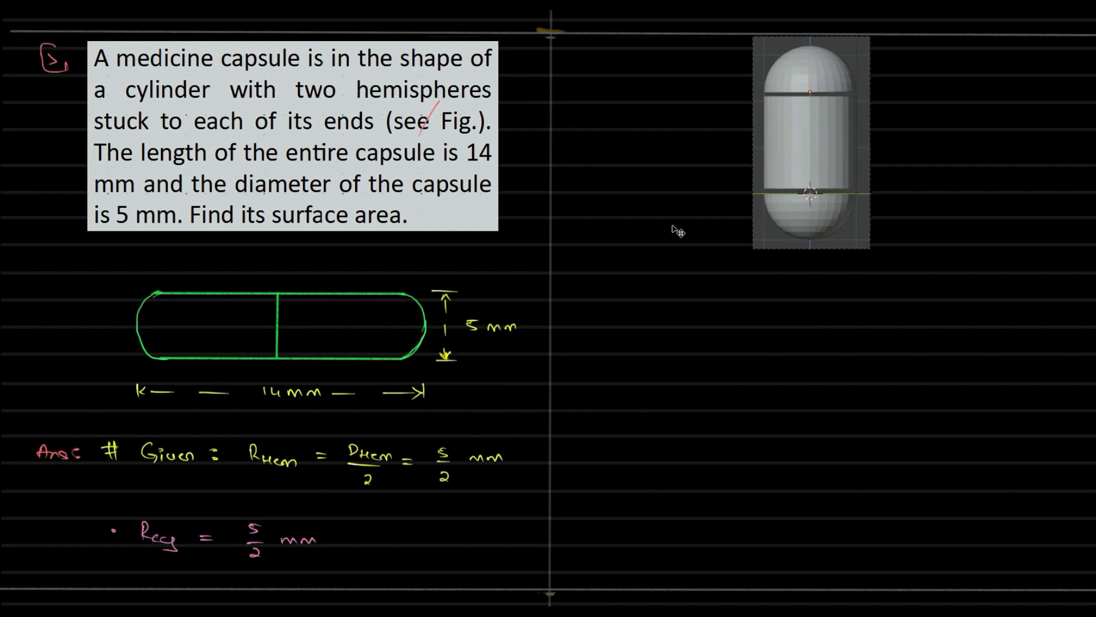
{"action": "mouse_move", "coordinate": [828, 203]}
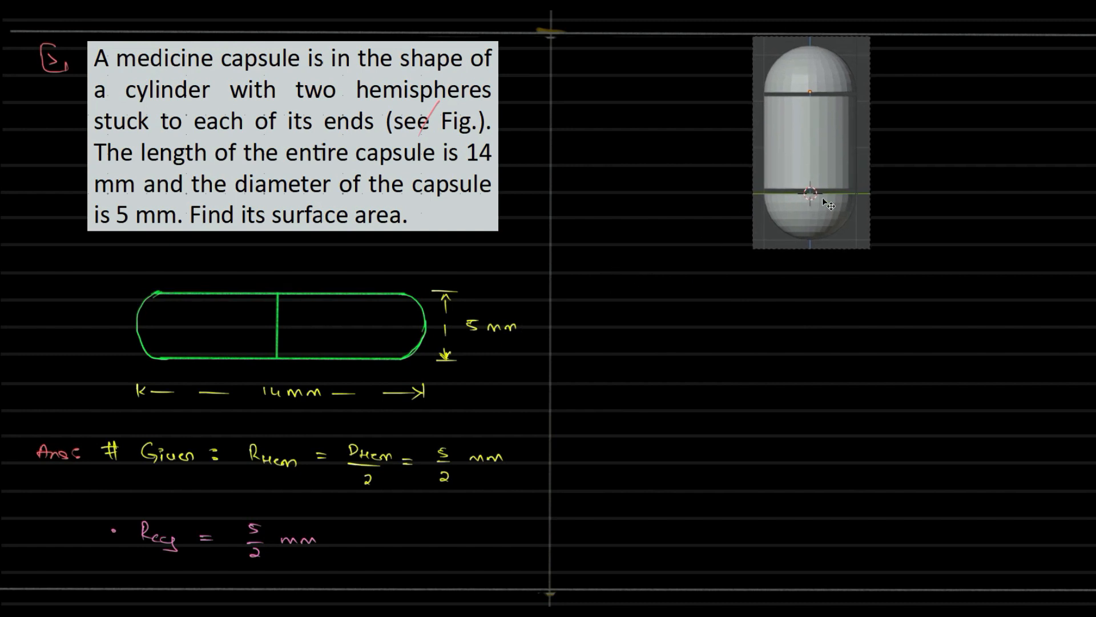